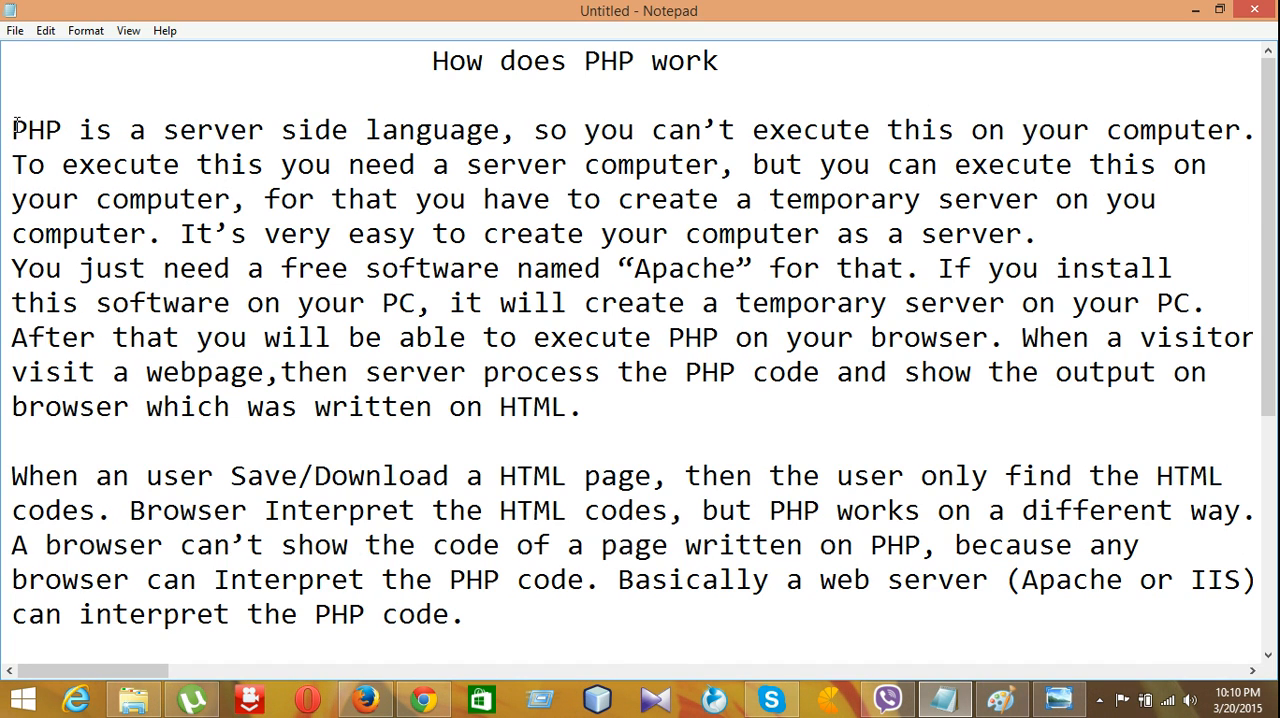
Highlight the opening sentences about PHP through the mention of free software.
drag(13, 129, 1020, 129)
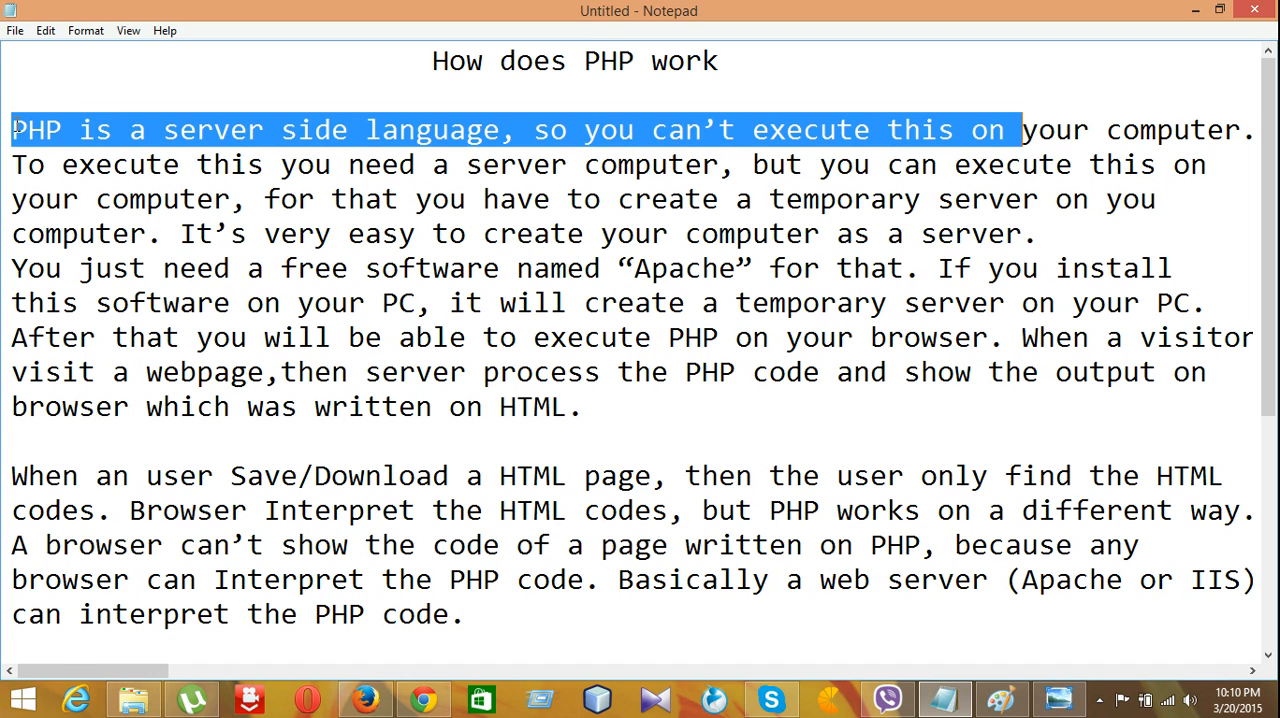
drag(1020, 130, 190, 164)
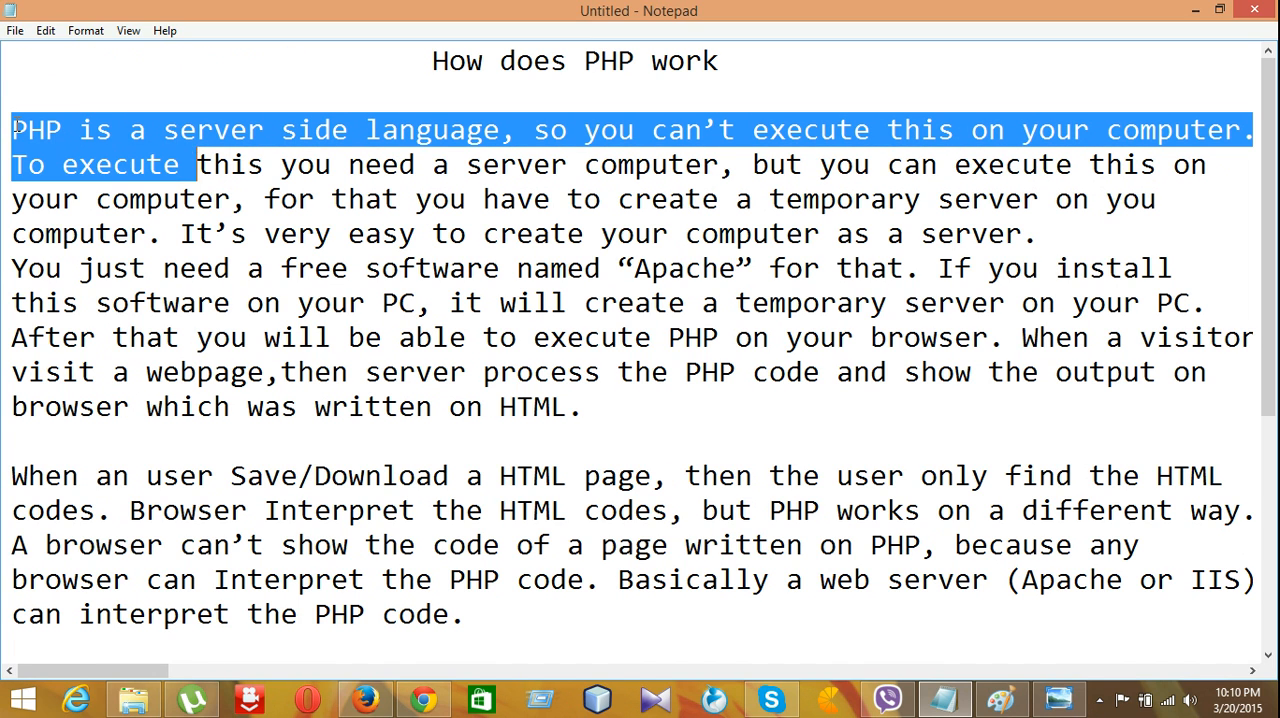
drag(197, 164, 425, 164)
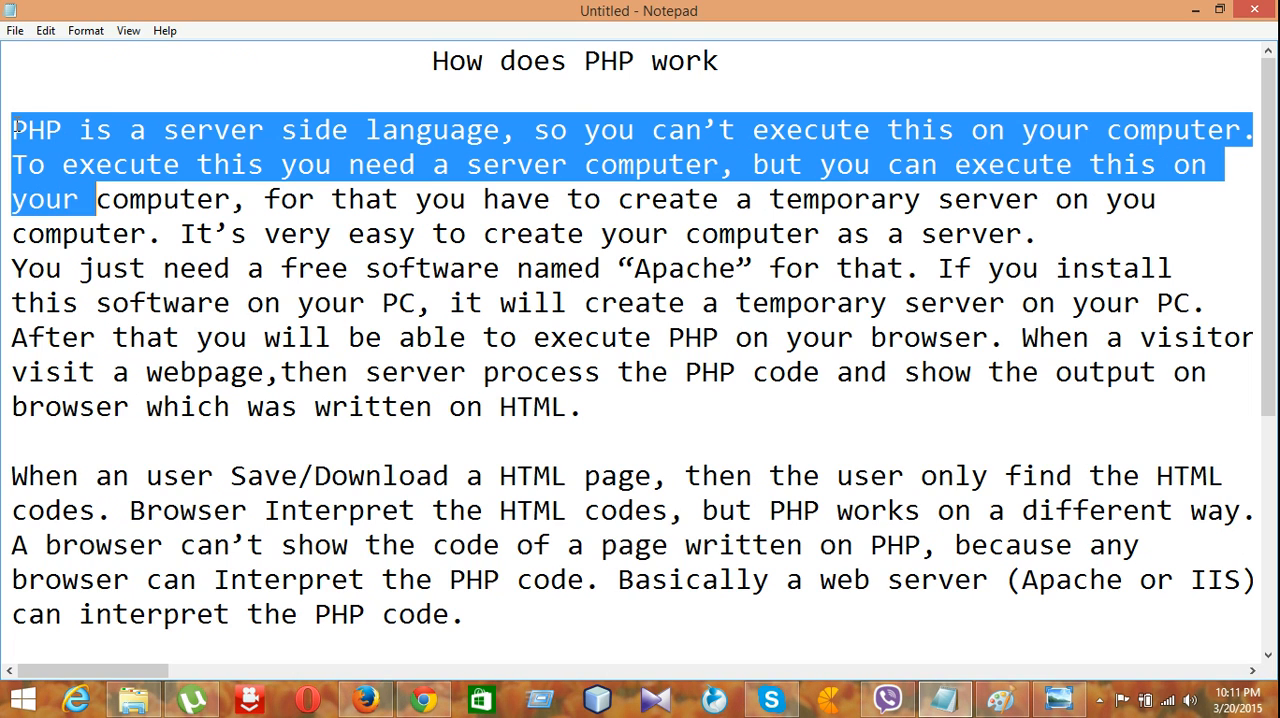
drag(96, 199, 618, 199)
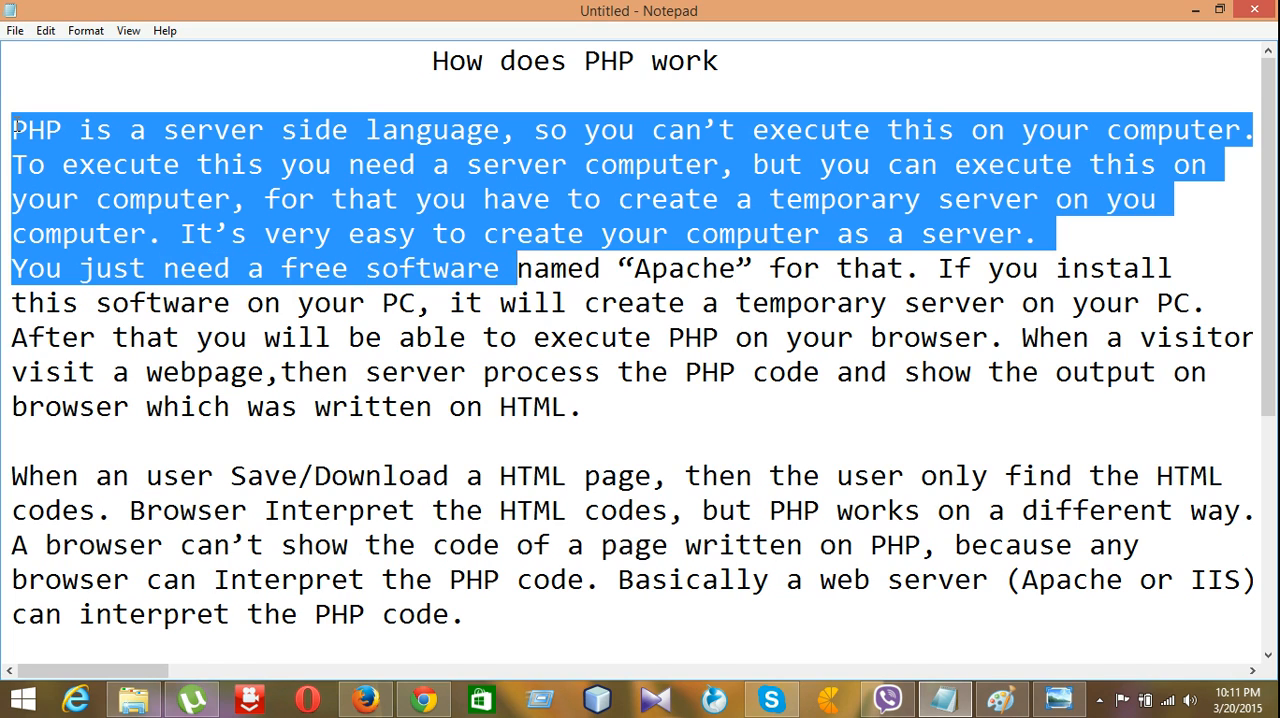
Extend the highlight past the Apache mention to the end of the second paragraph.
drag(516, 268, 985, 268)
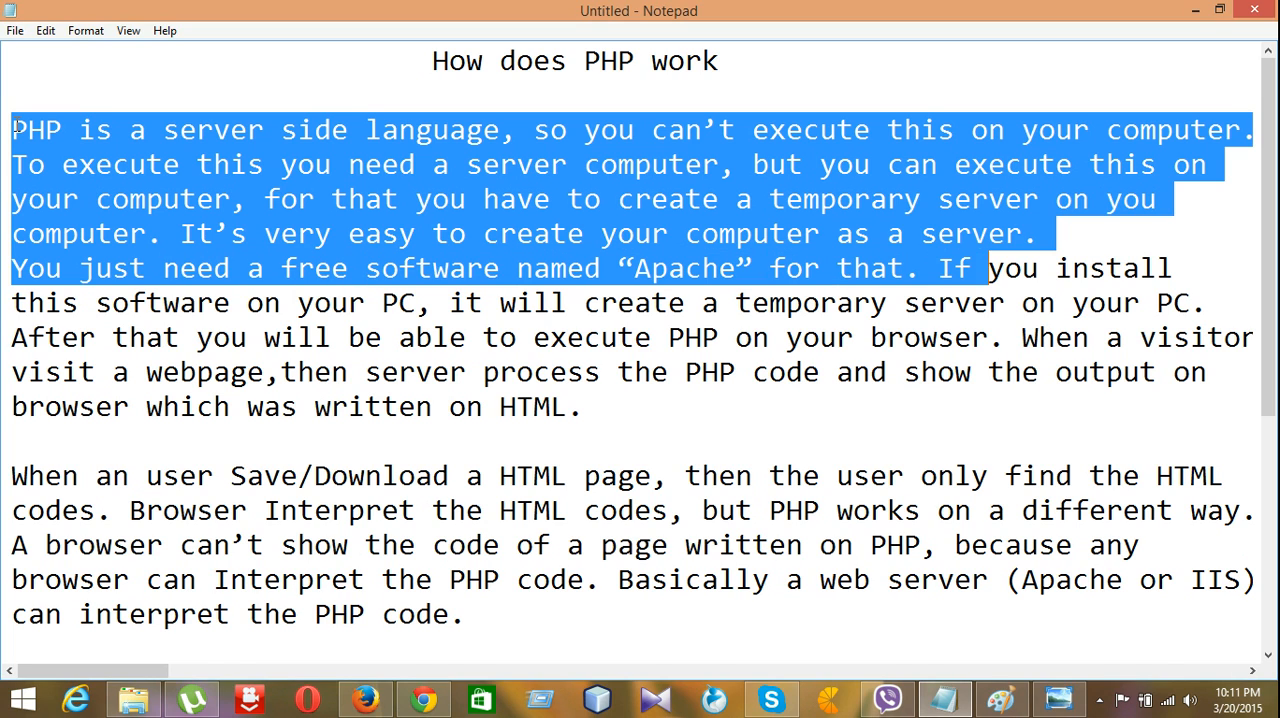
drag(985, 268, 240, 303)
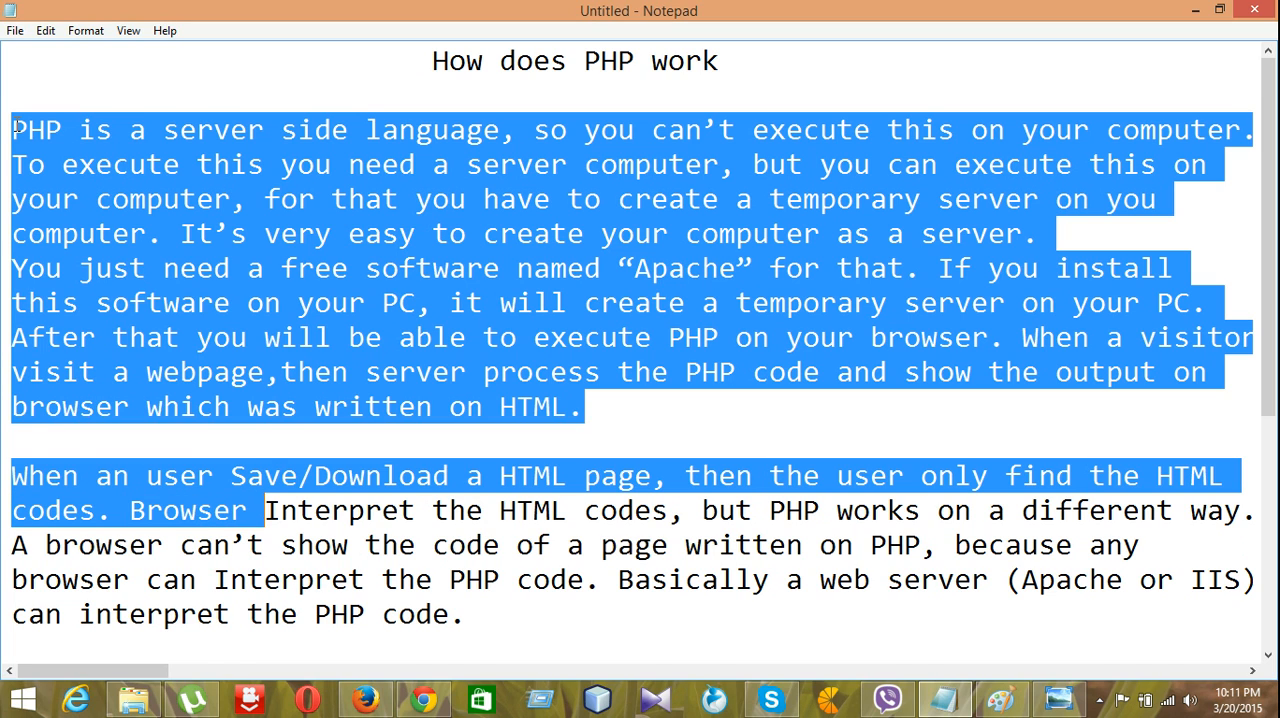
double_click(339, 510)
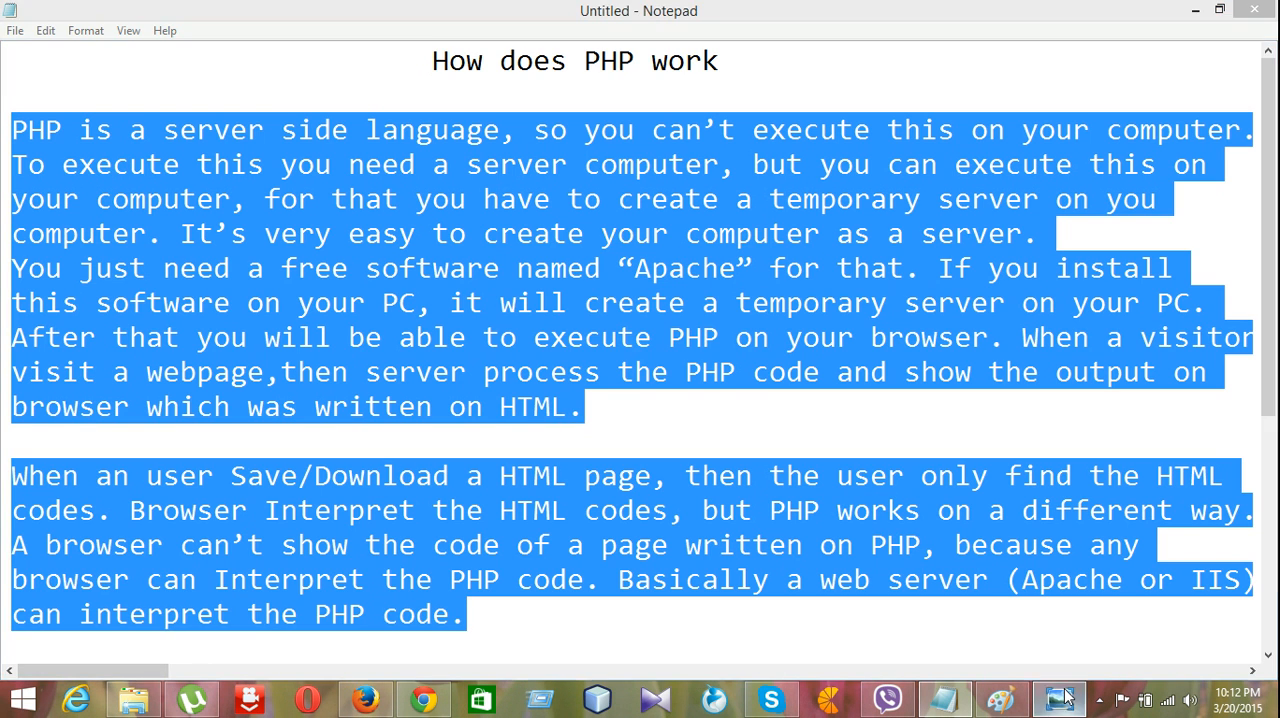
click(1058, 697)
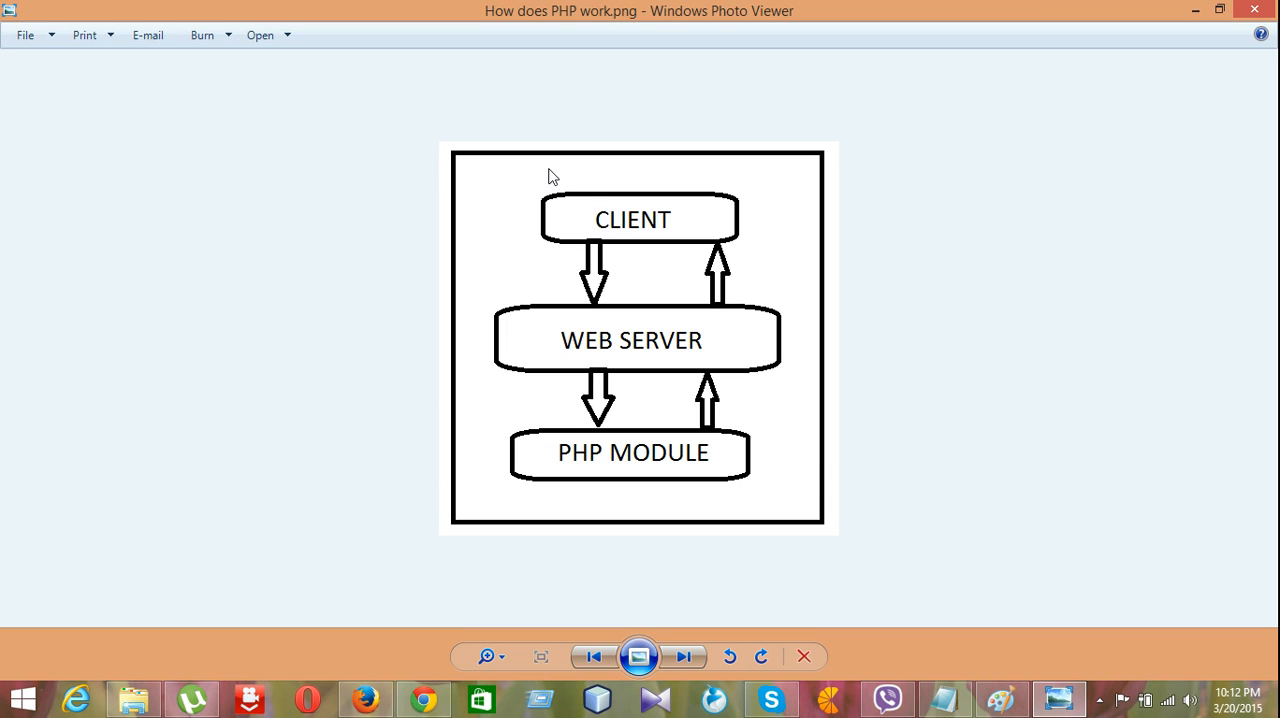
mouse_move(643, 210)
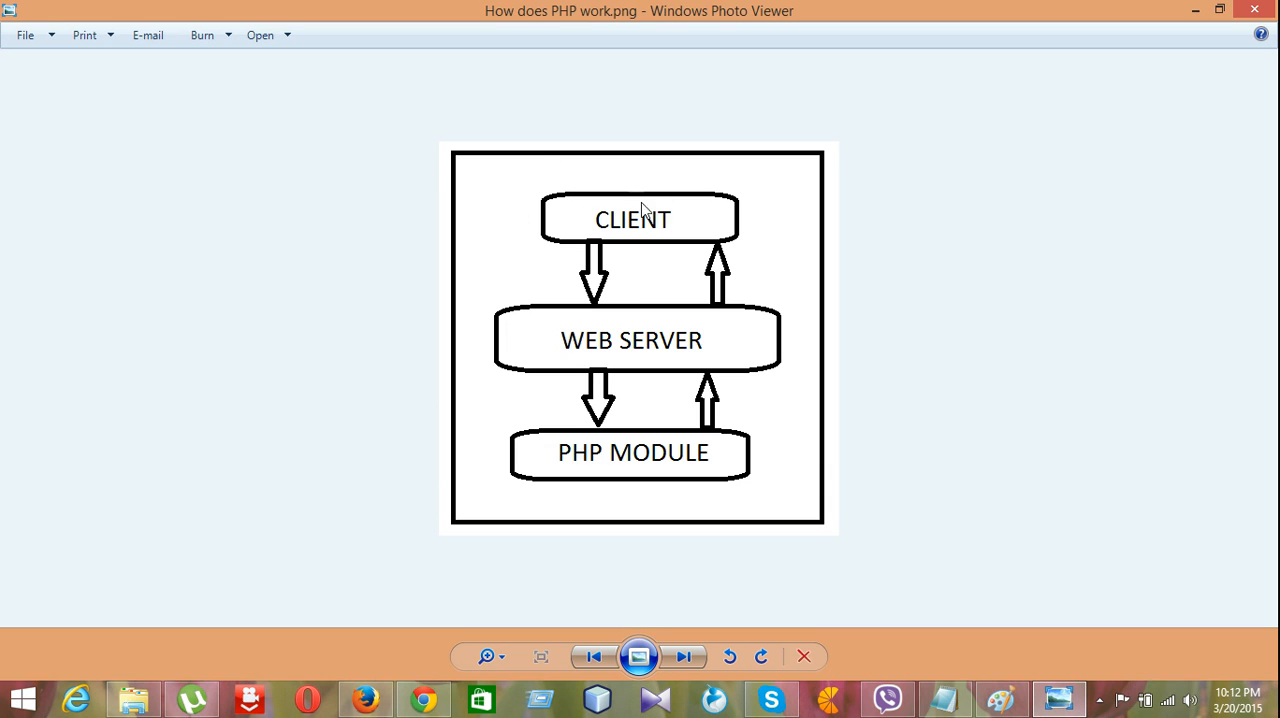
mouse_move(672, 217)
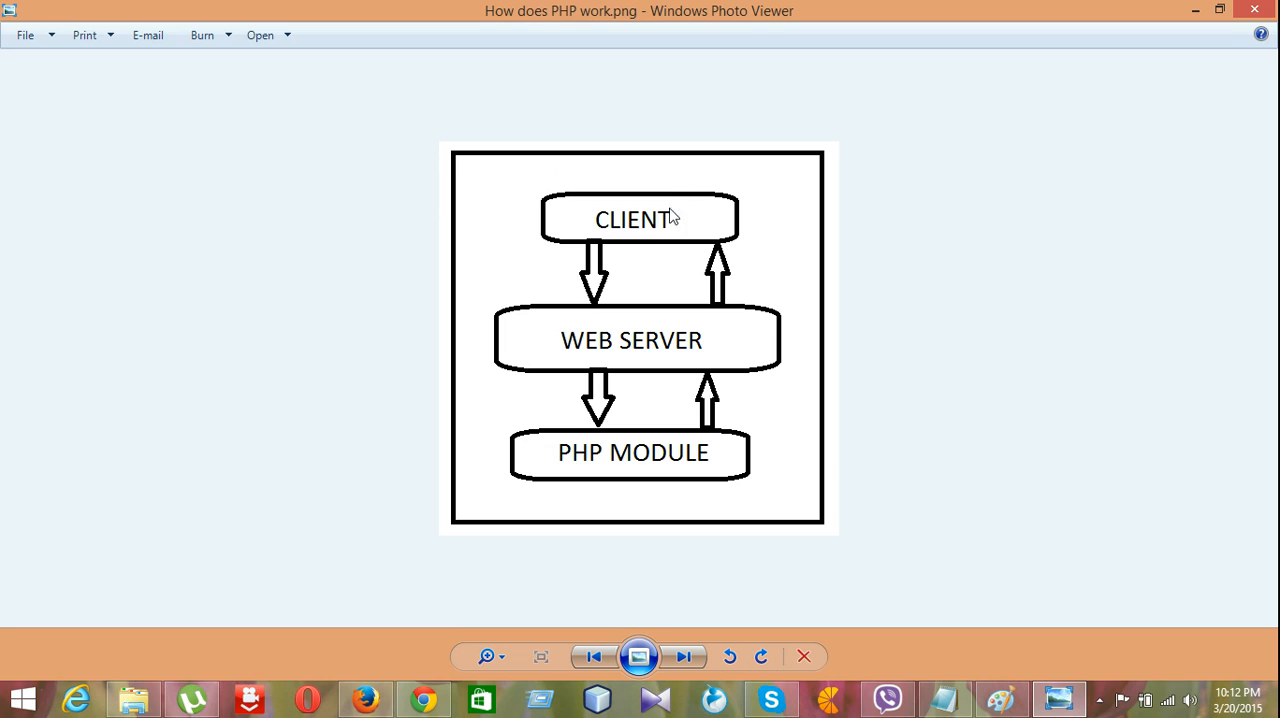
mouse_move(597, 219)
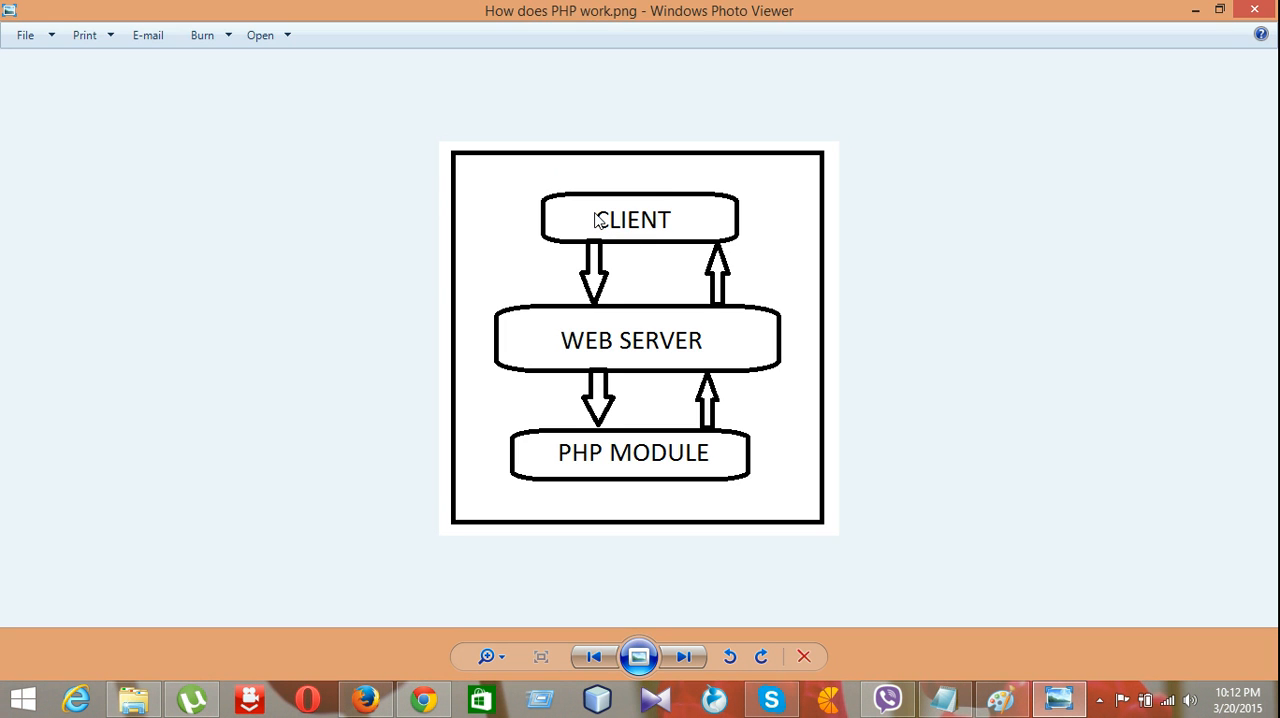
mouse_move(686, 356)
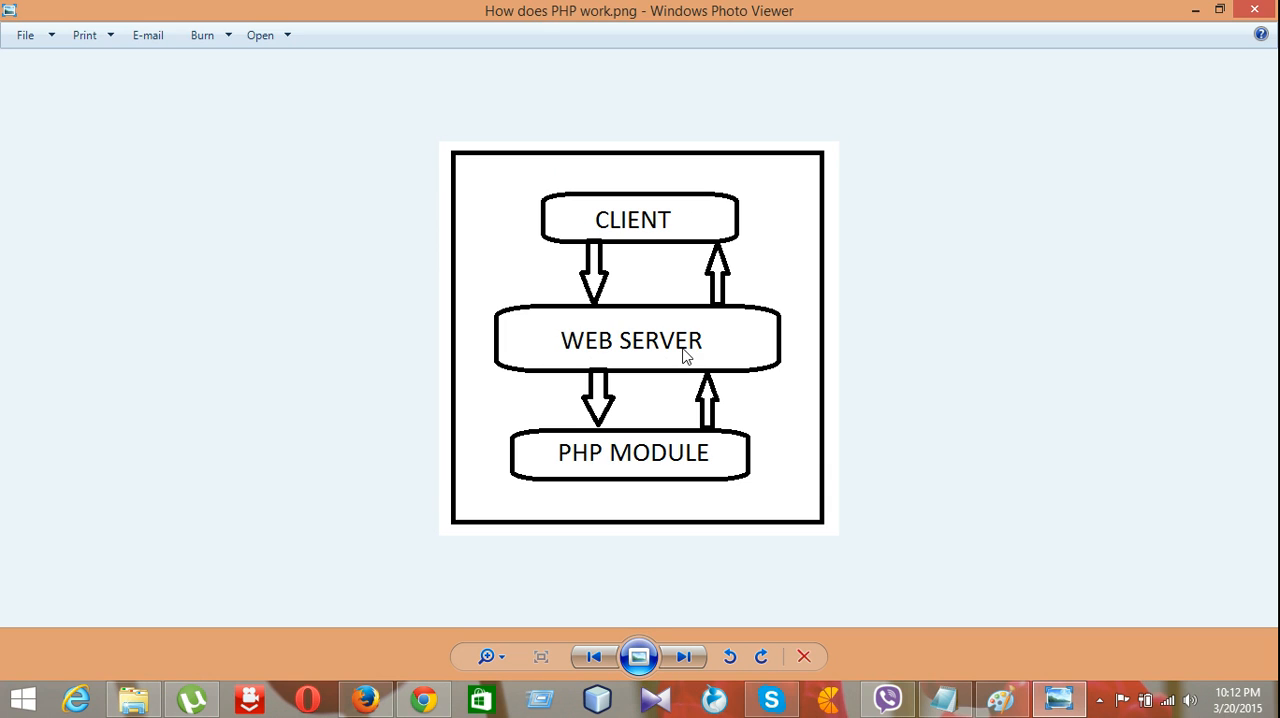
mouse_move(605, 349)
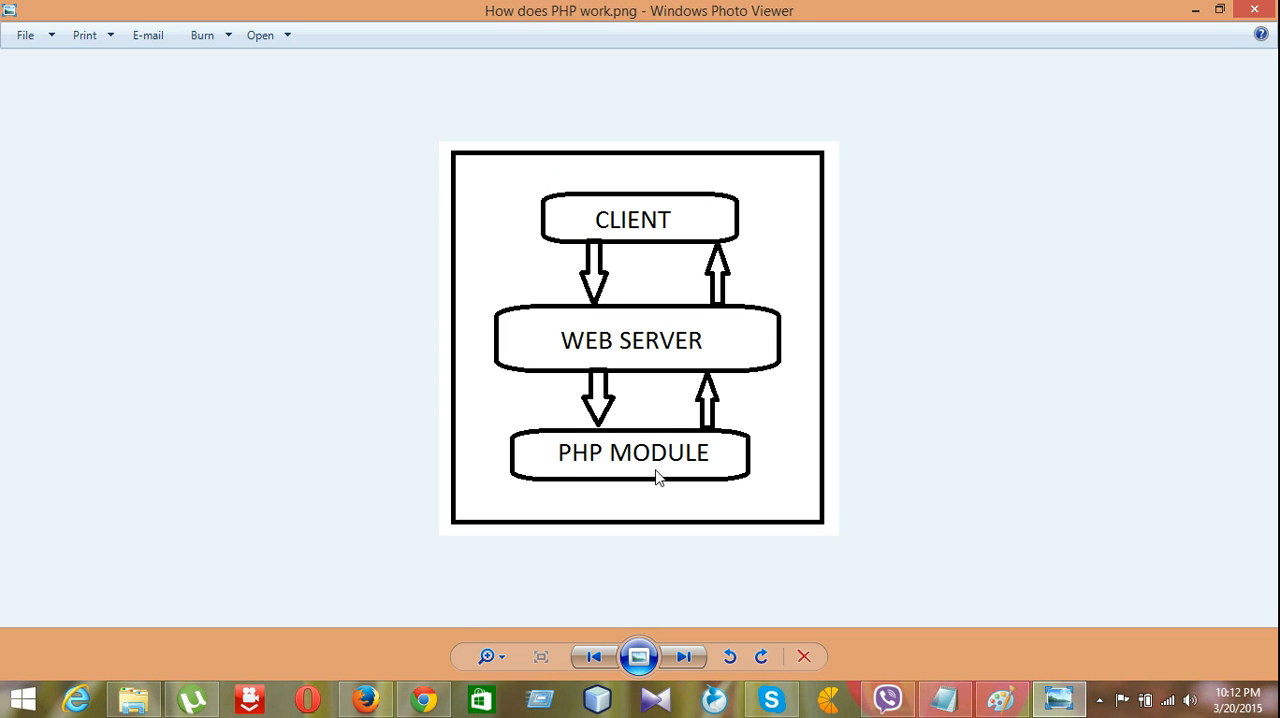
mouse_move(726, 446)
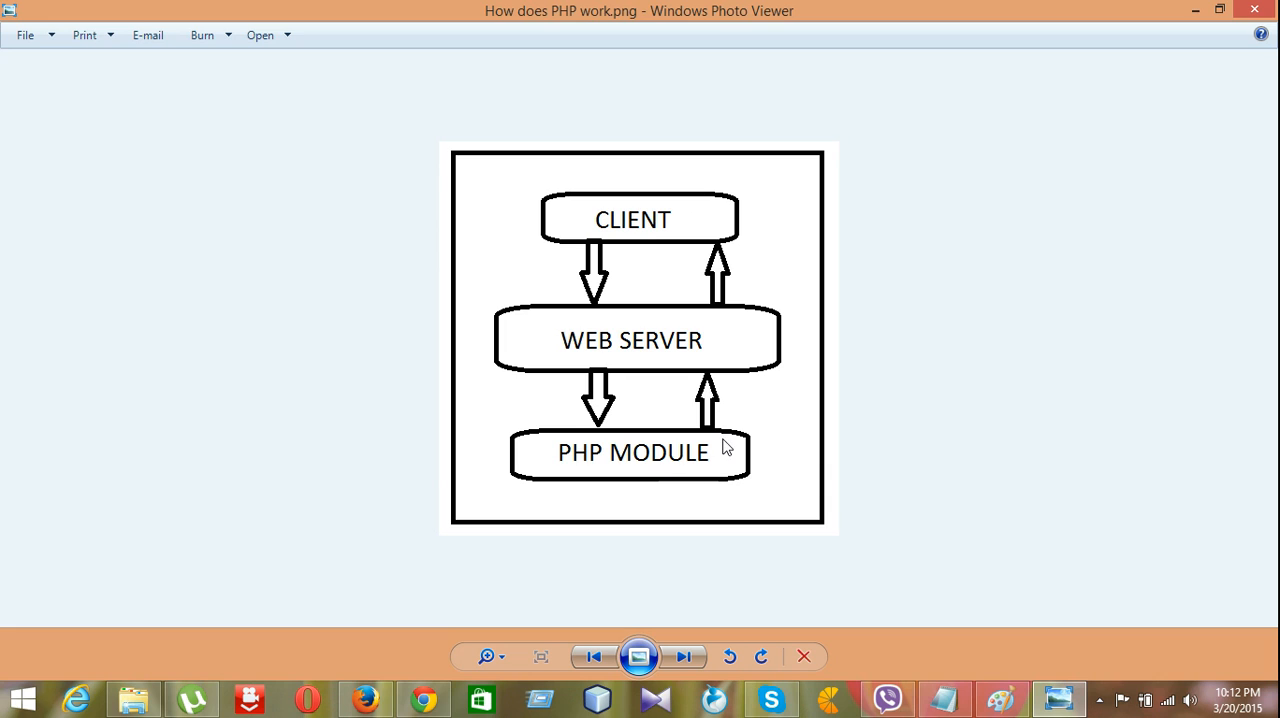
mouse_move(723, 303)
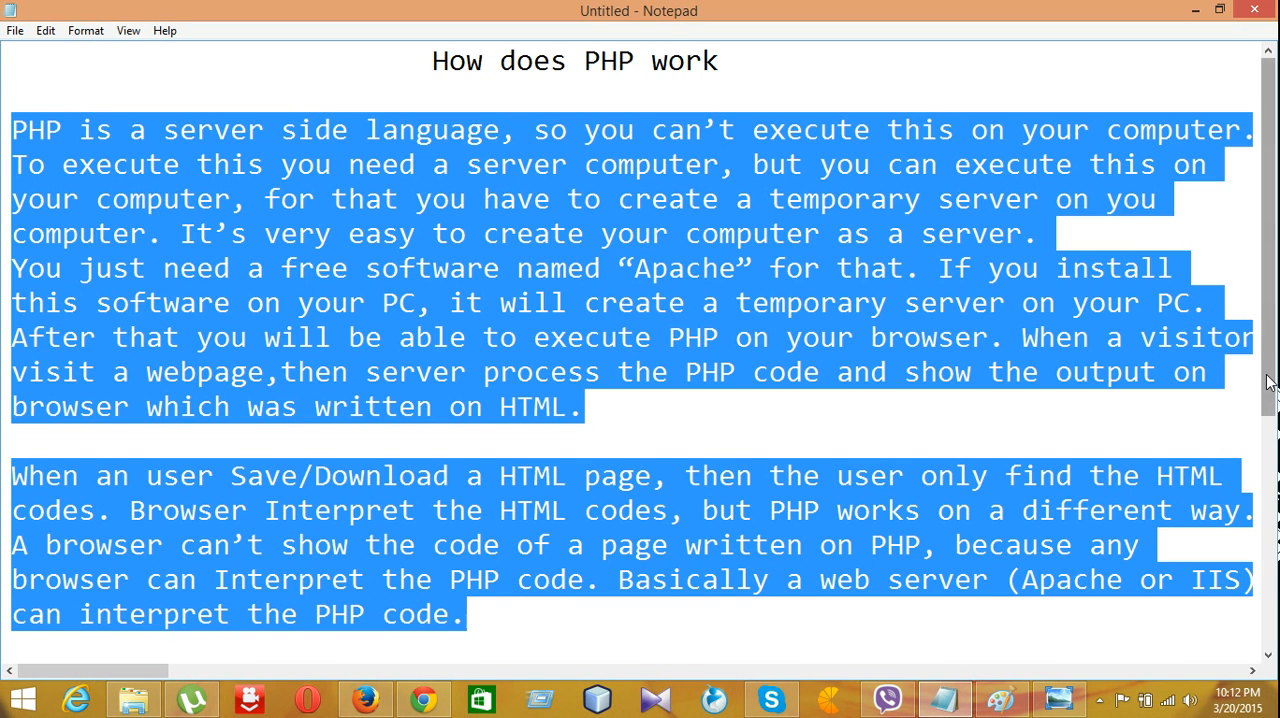
Highlight the page-requests paragraph through its database and e-mail mention.
scroll(down, 3)
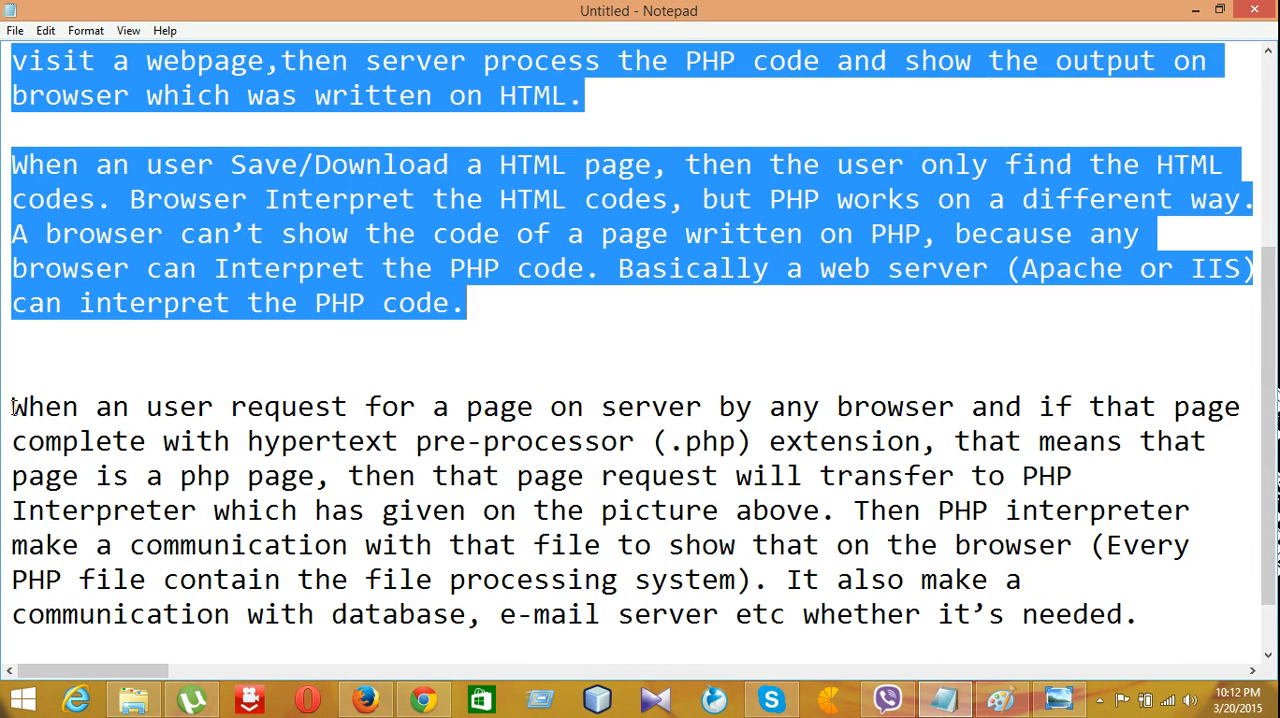
drag(10, 406, 365, 406)
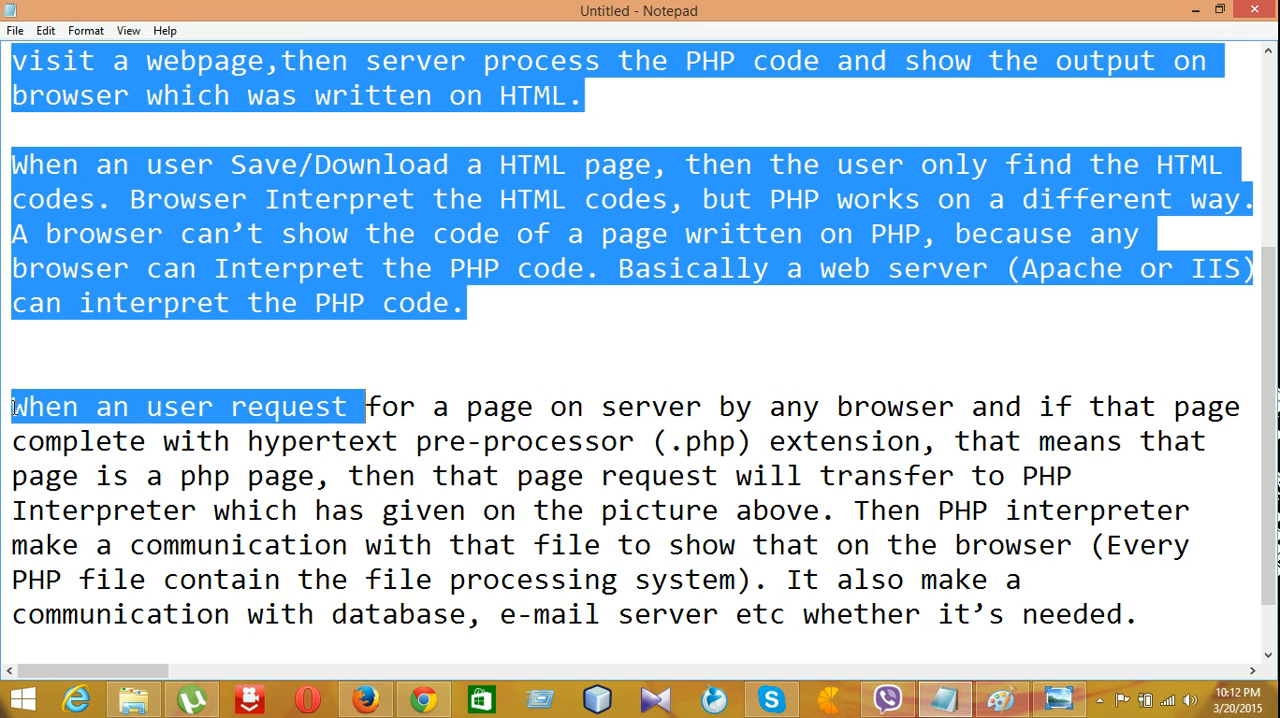
drag(365, 406, 835, 406)
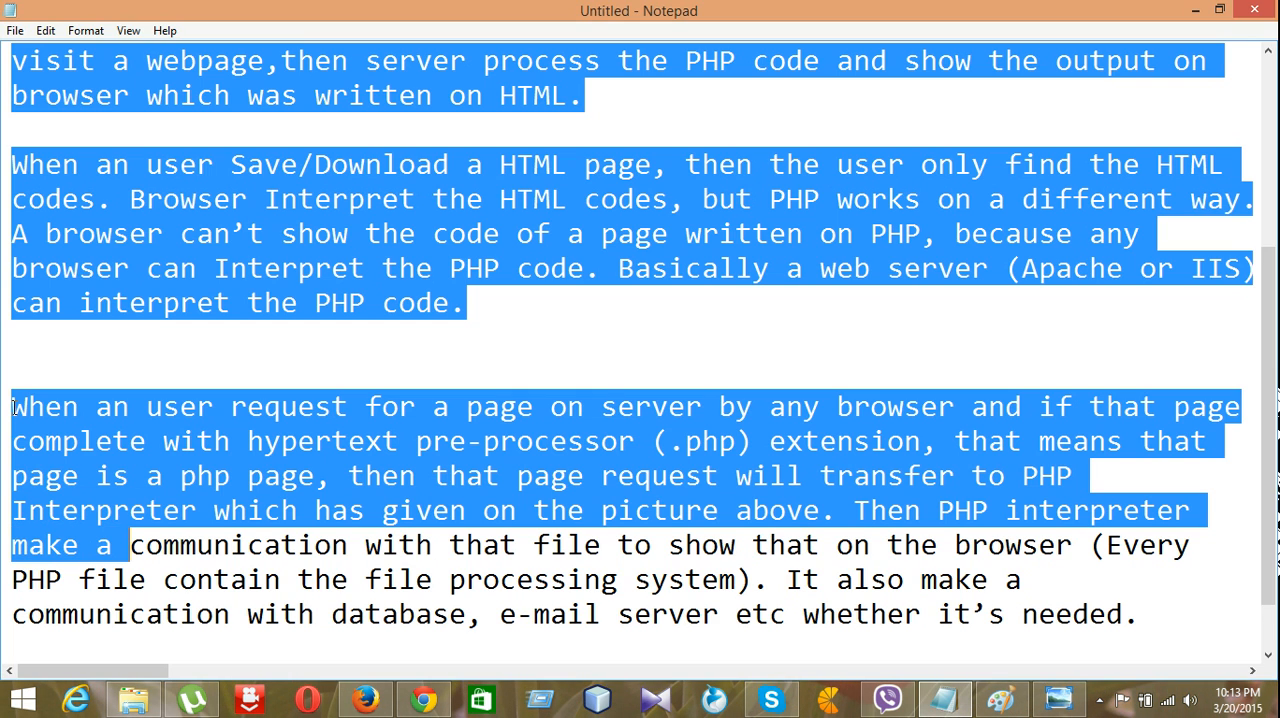
drag(130, 545, 884, 545)
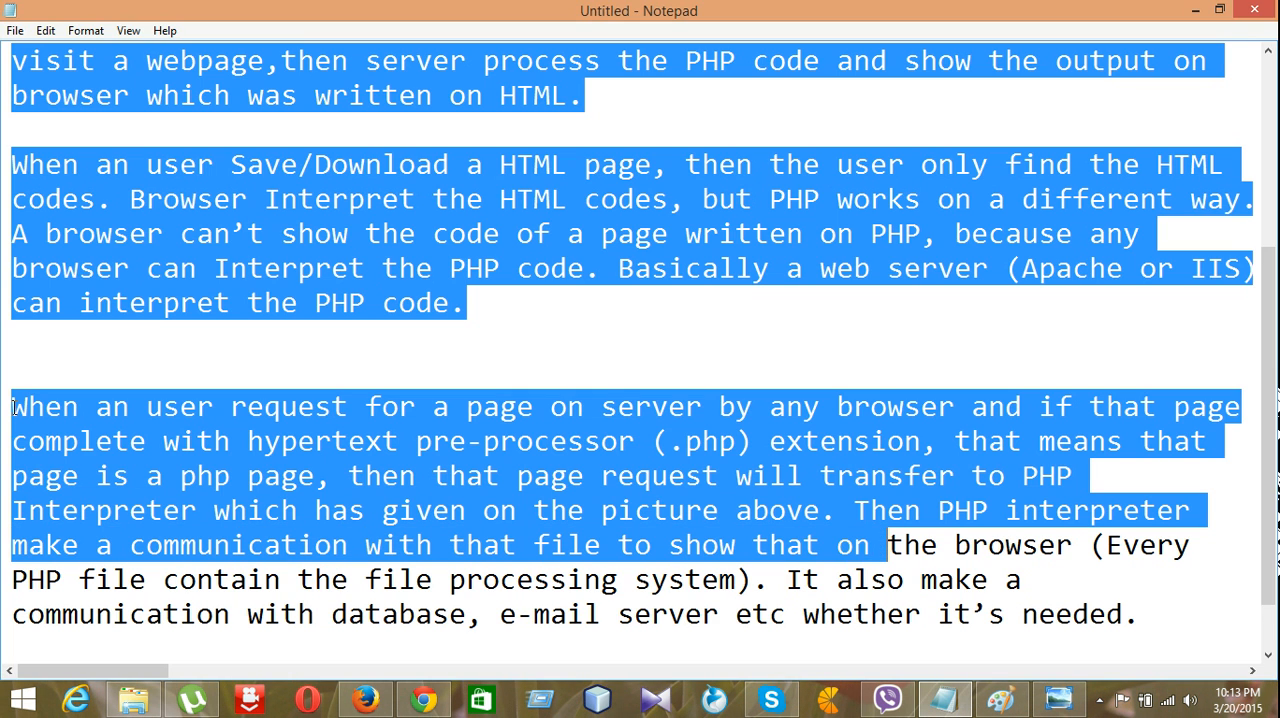
drag(887, 544, 79, 579)
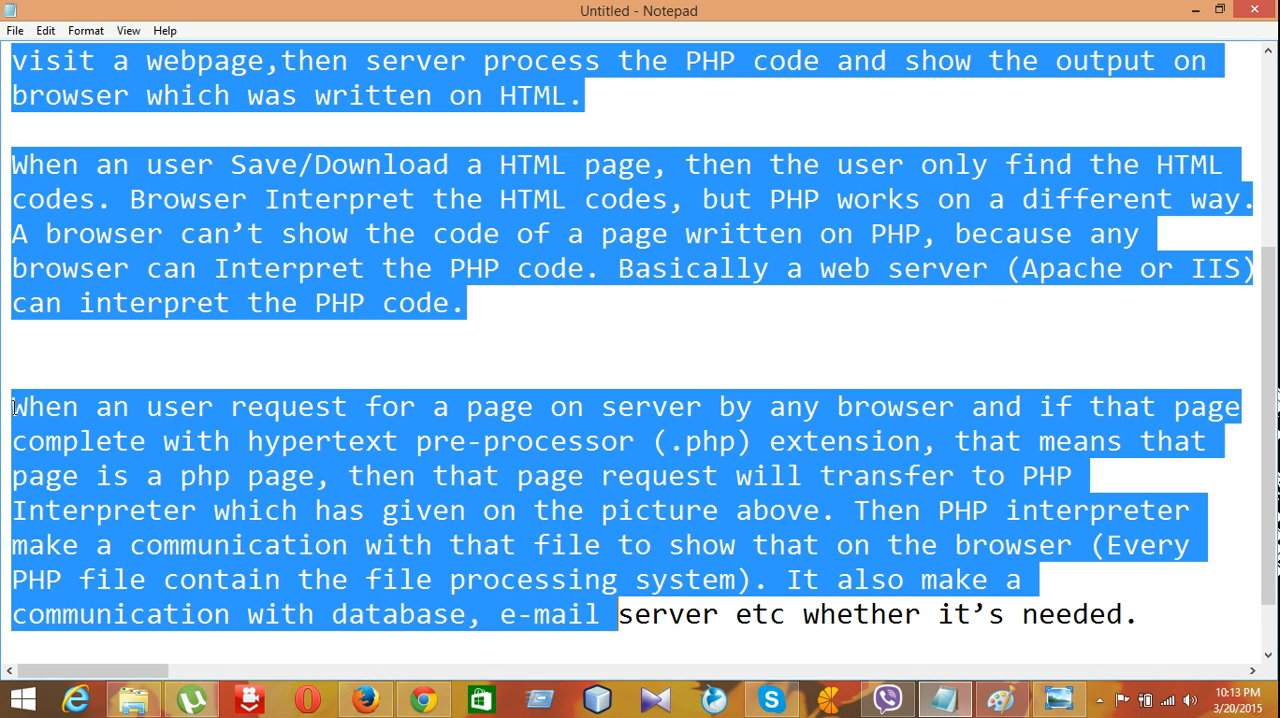
scroll(down, 3)
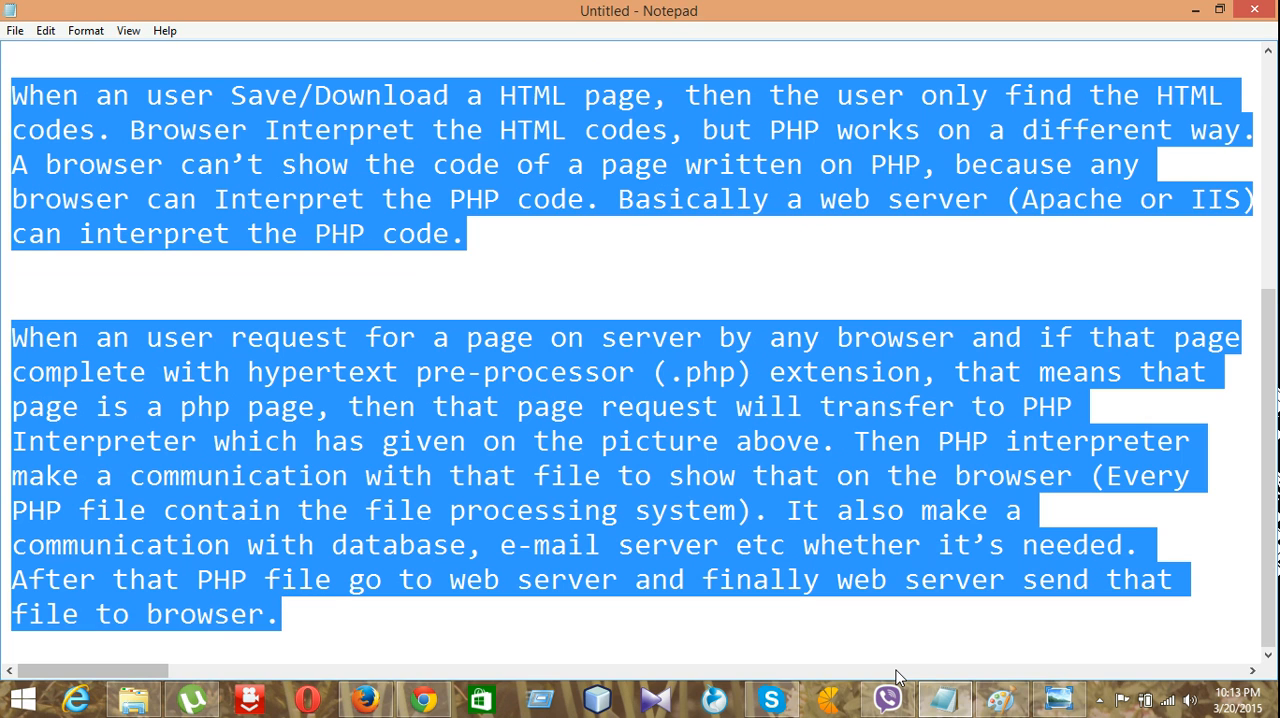
Bring the client, web server, PHP module diagram back into view.
click(943, 697)
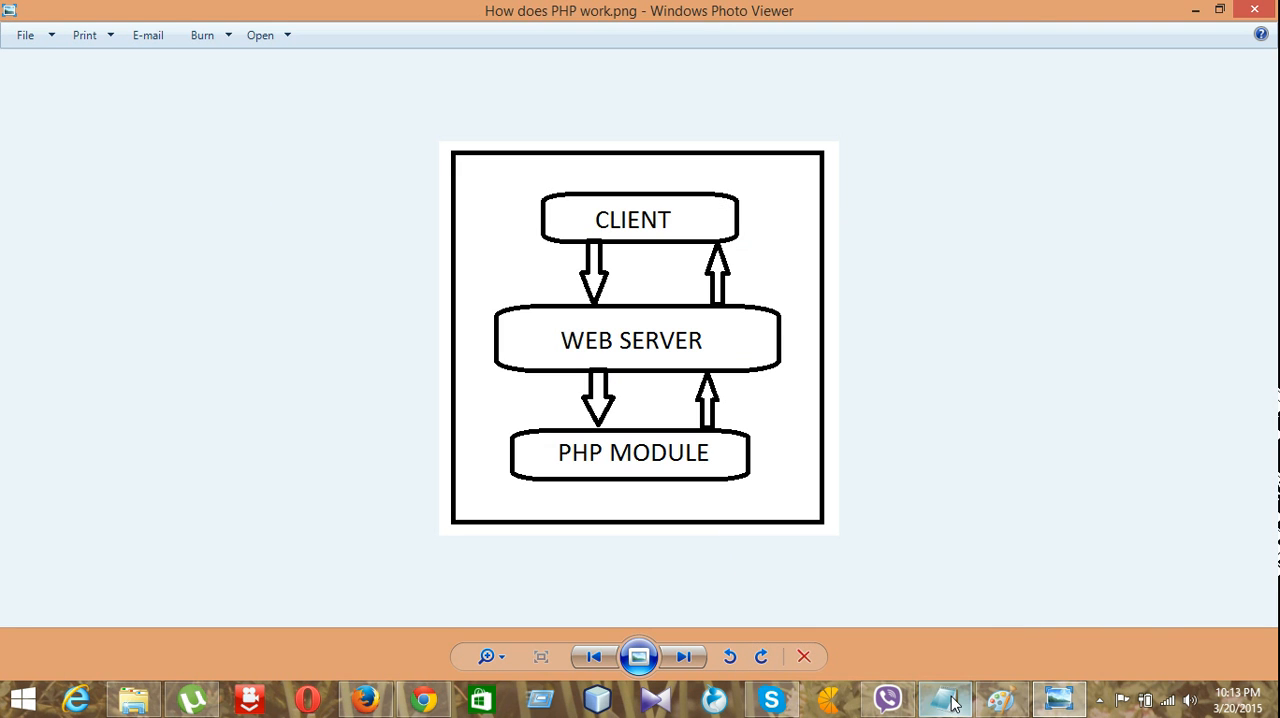